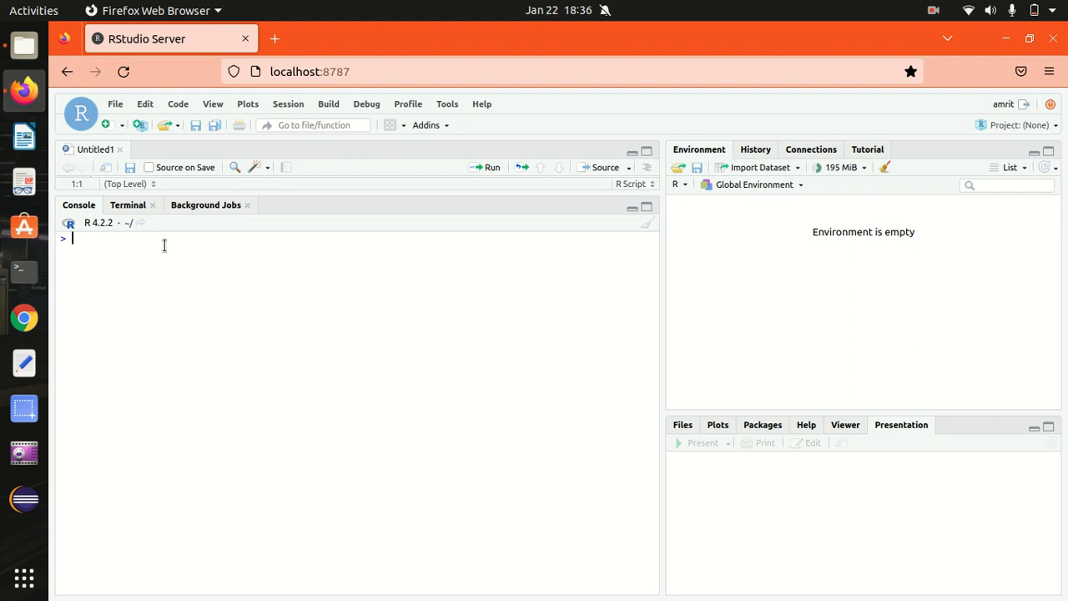
# Assign a <- TRUE and confirm class(a) returns "logical".
pyautogui.write('a')
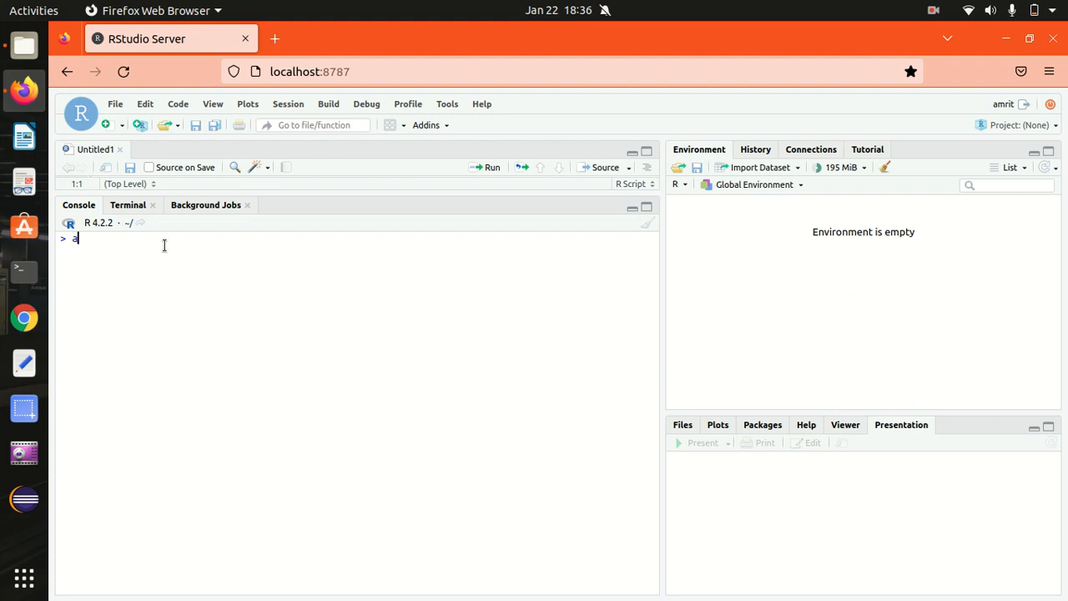
pyautogui.write('<-')
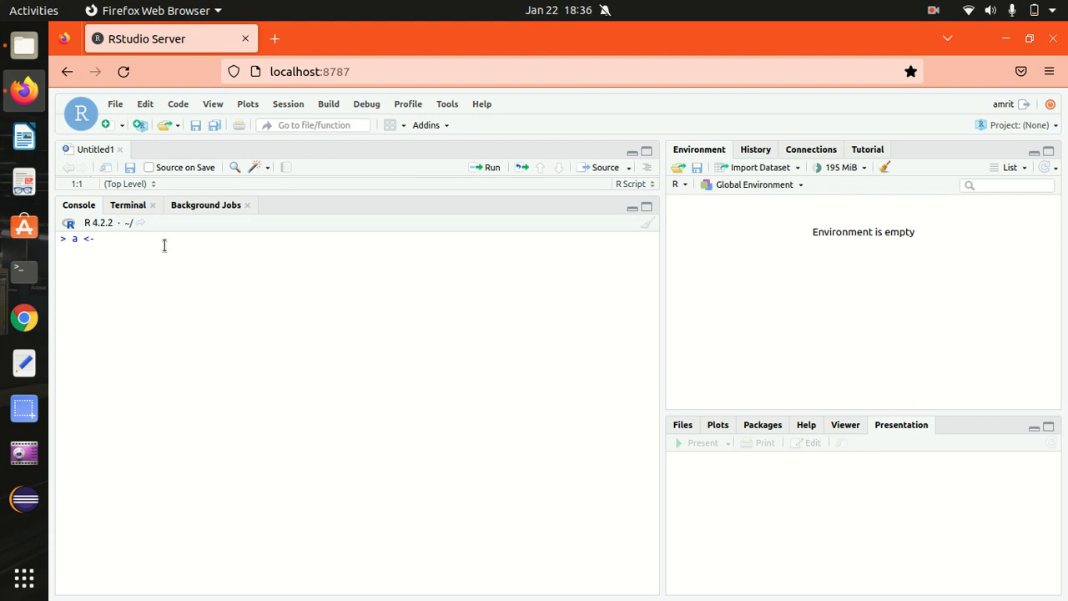
pyautogui.write('TRUE')
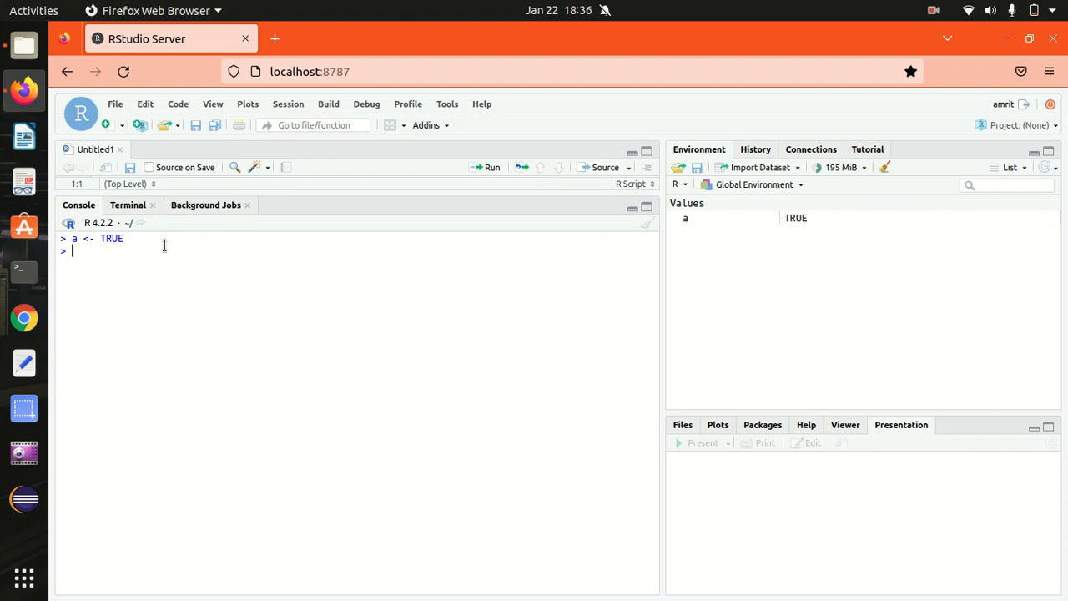
pyautogui.write('CLA')
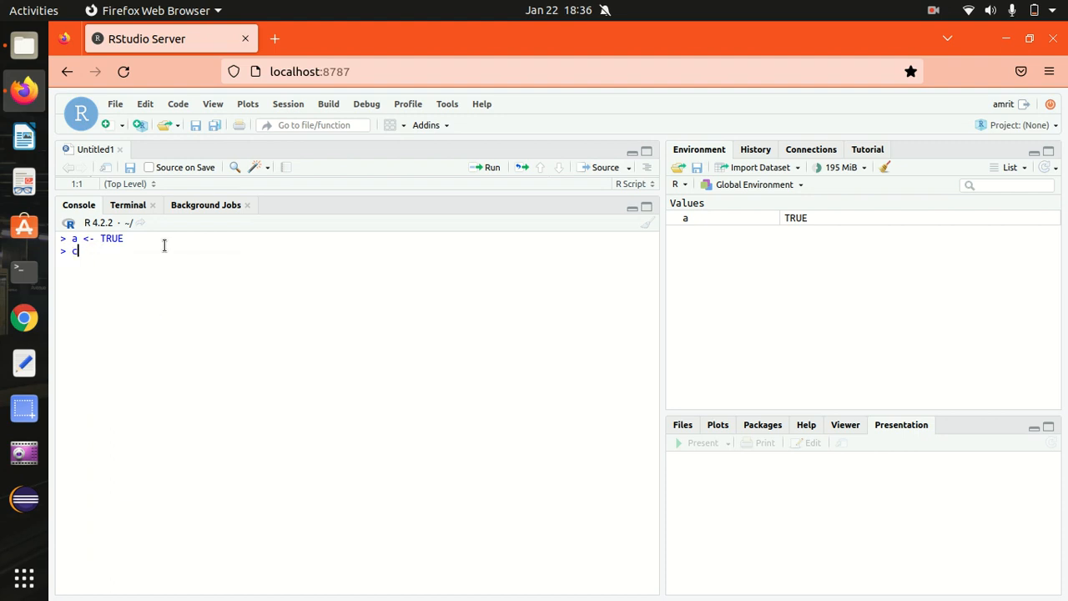
pyautogui.write('lass(a')
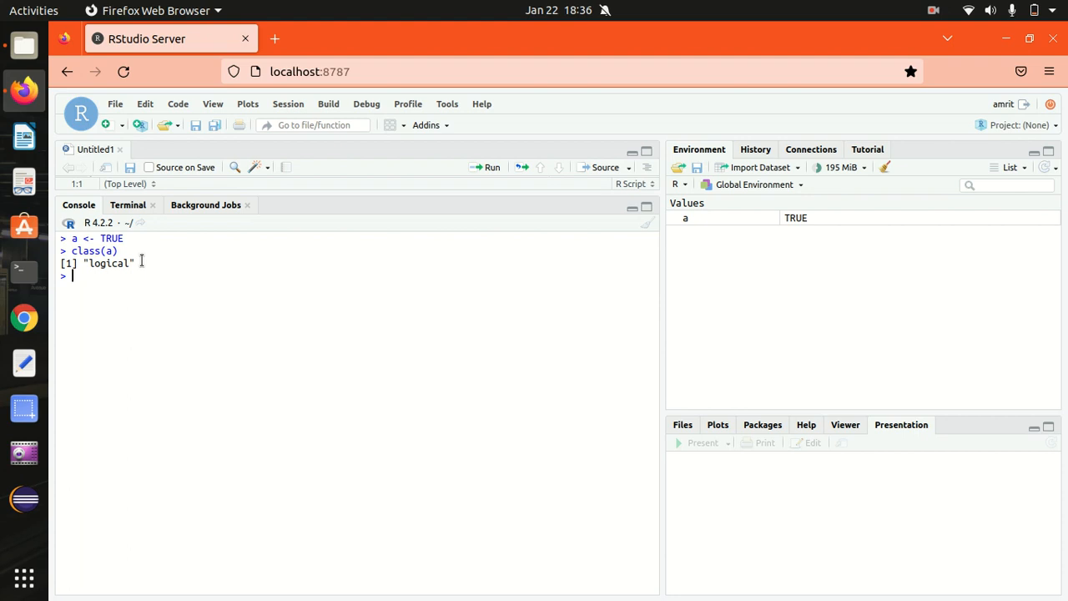
# Assign weight <- 56.7 and confirm class(weight) returns "numeric".
pyautogui.write('w')
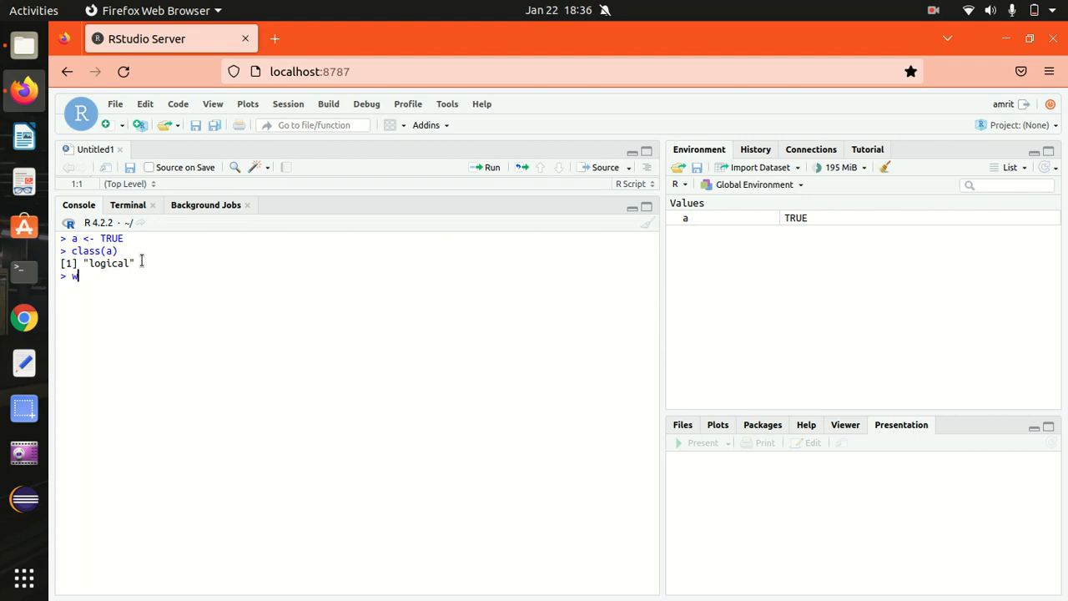
pyautogui.write('eight <-')
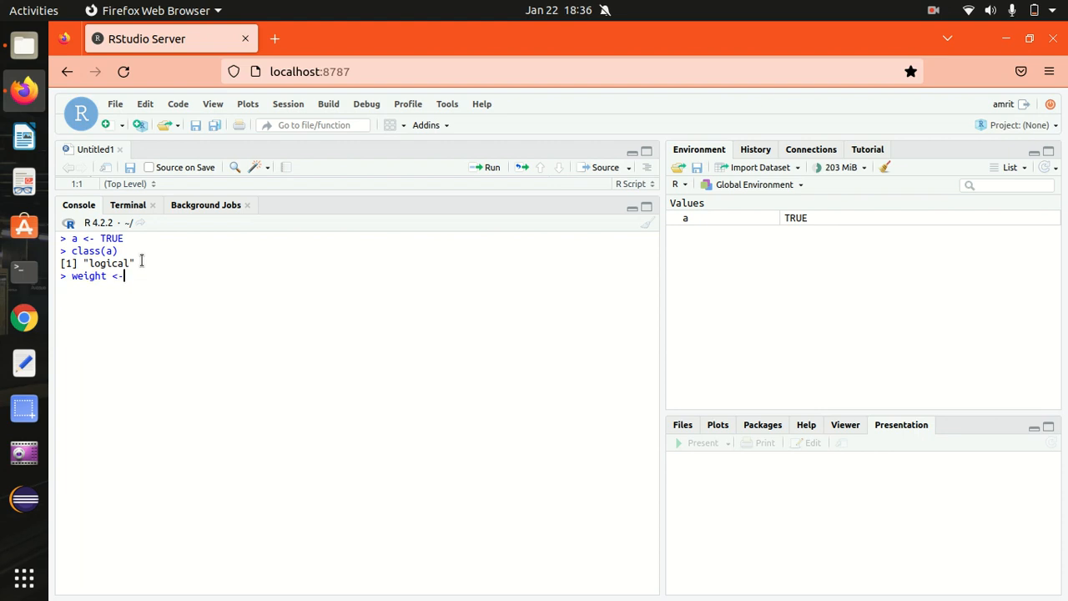
pyautogui.write('56.7')
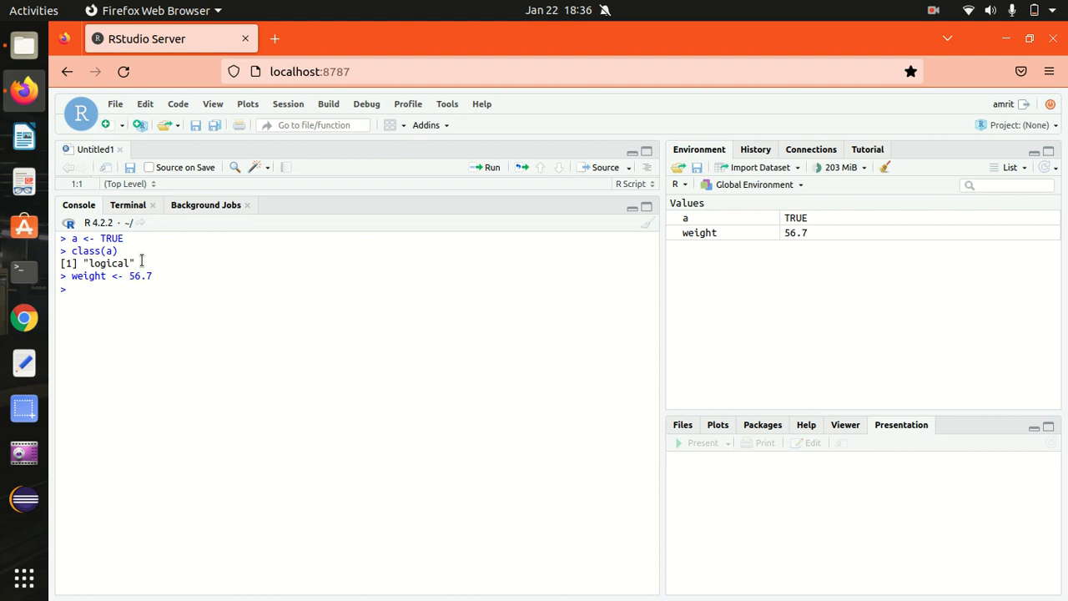
pyautogui.write('class(')
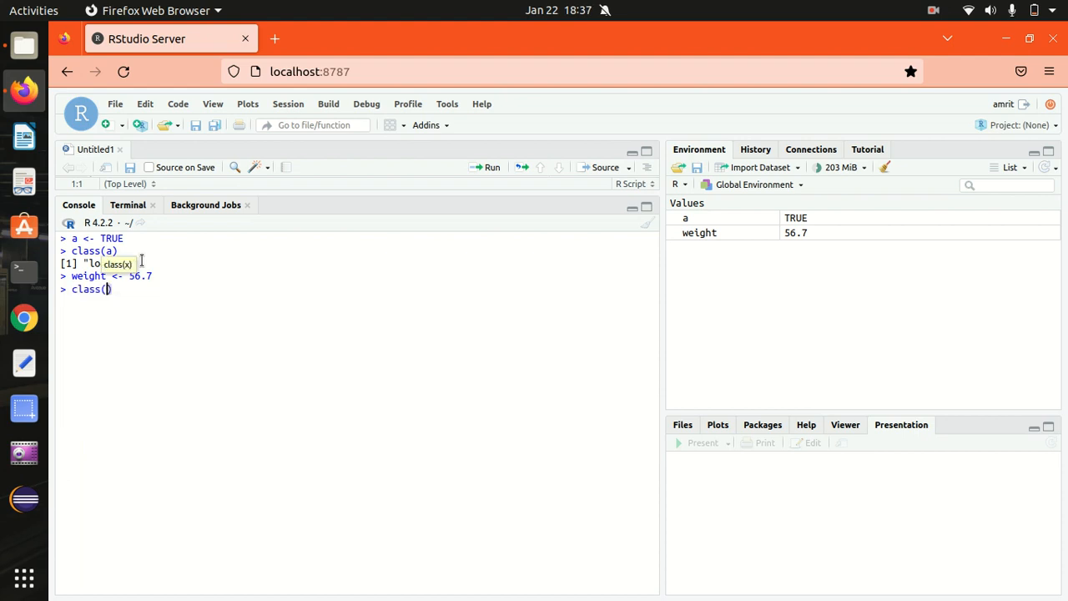
pyautogui.write('weight')
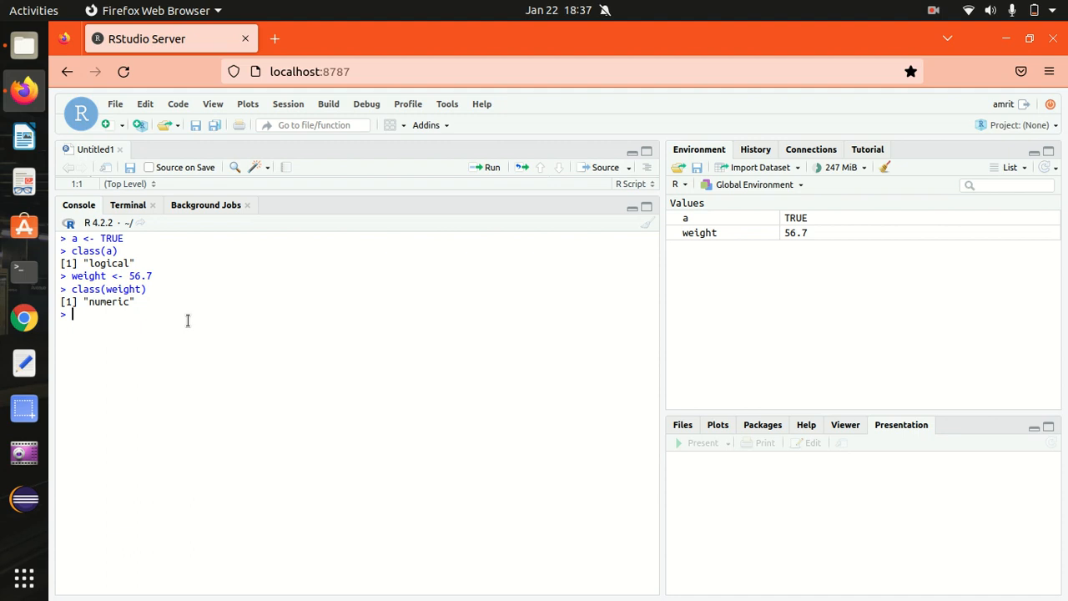
# Assign t <- 34L and confirm class(t) returns "integer".
pyautogui.write('t')
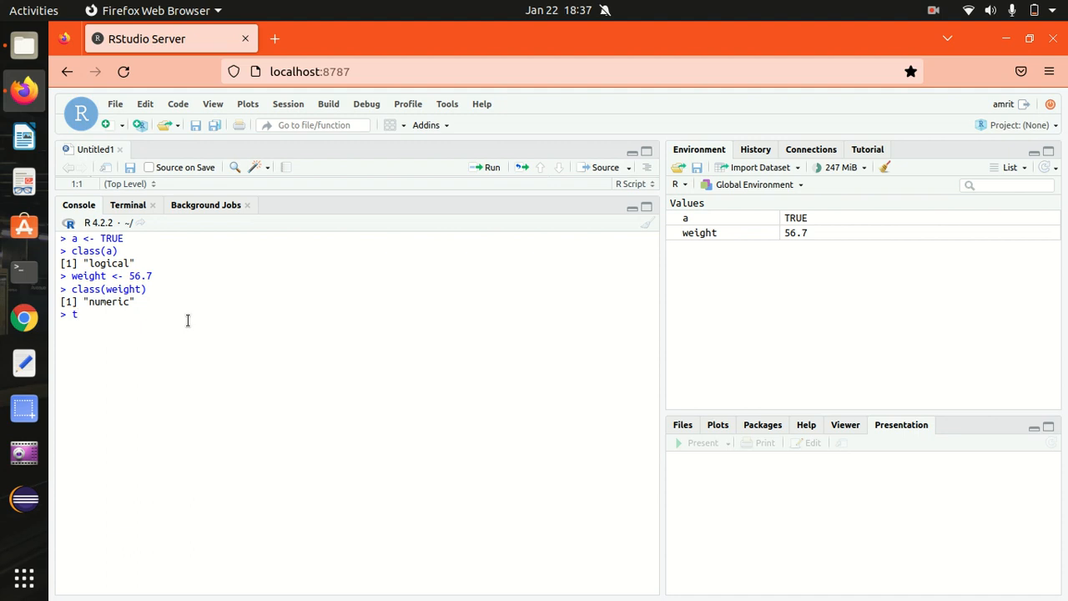
pyautogui.write('<-')
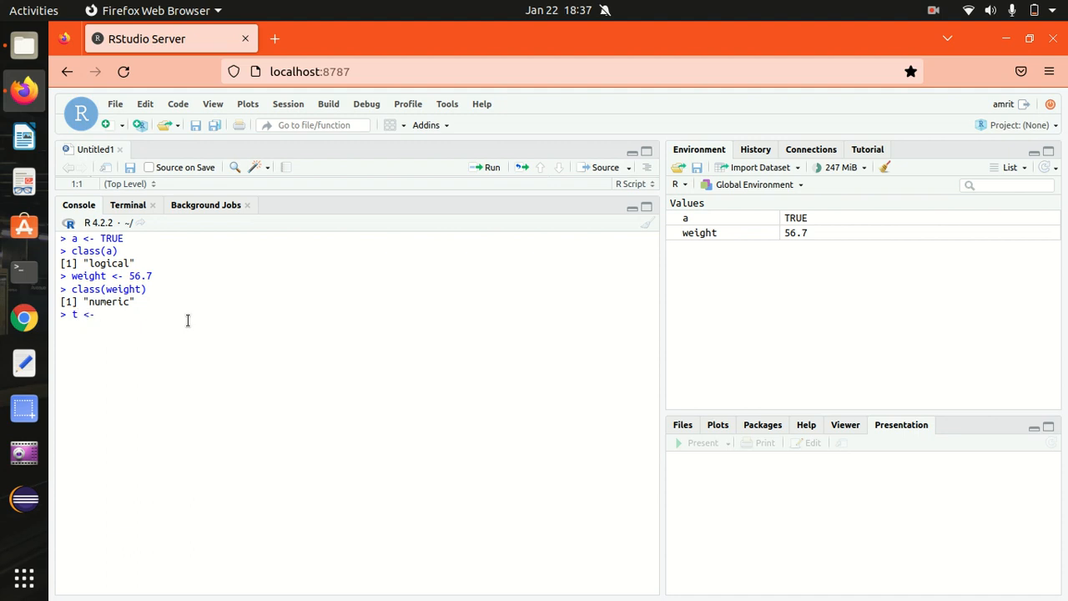
pyautogui.write('34L')
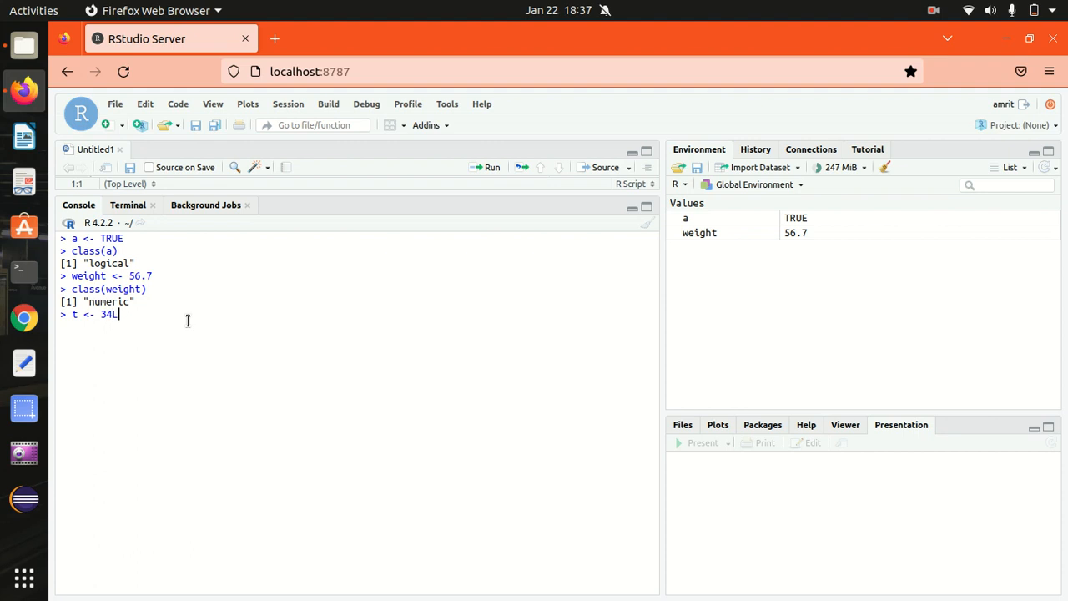
pyautogui.press('Return')
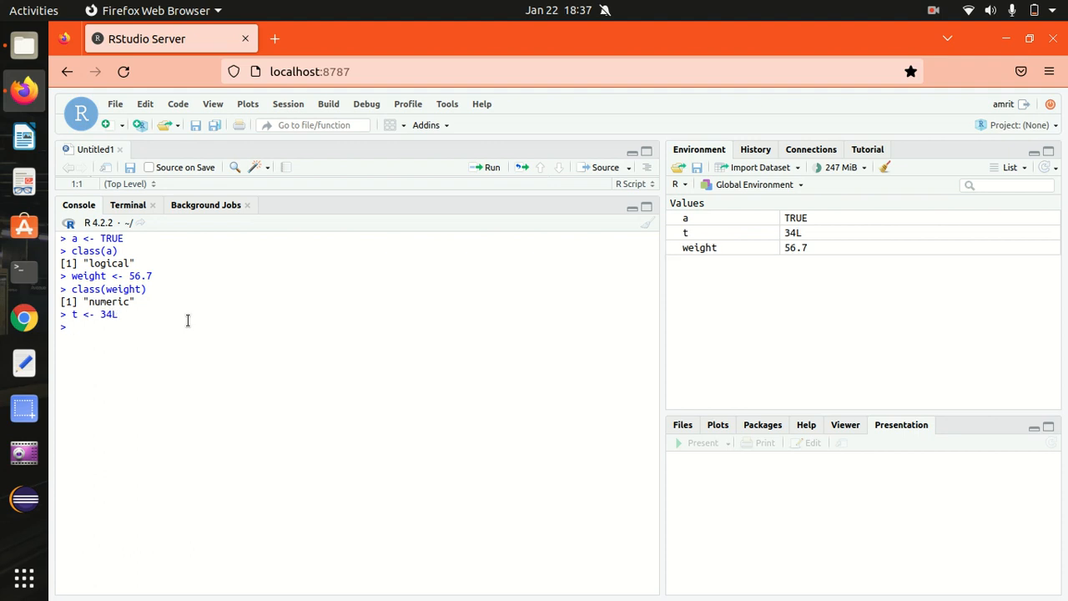
pyautogui.write('c')
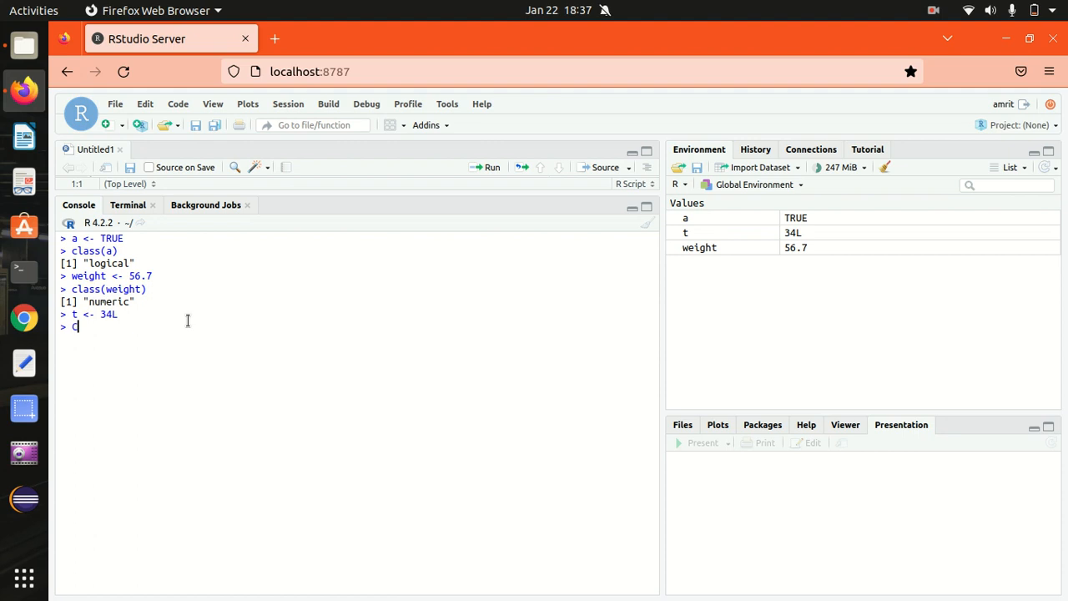
pyautogui.write('c')
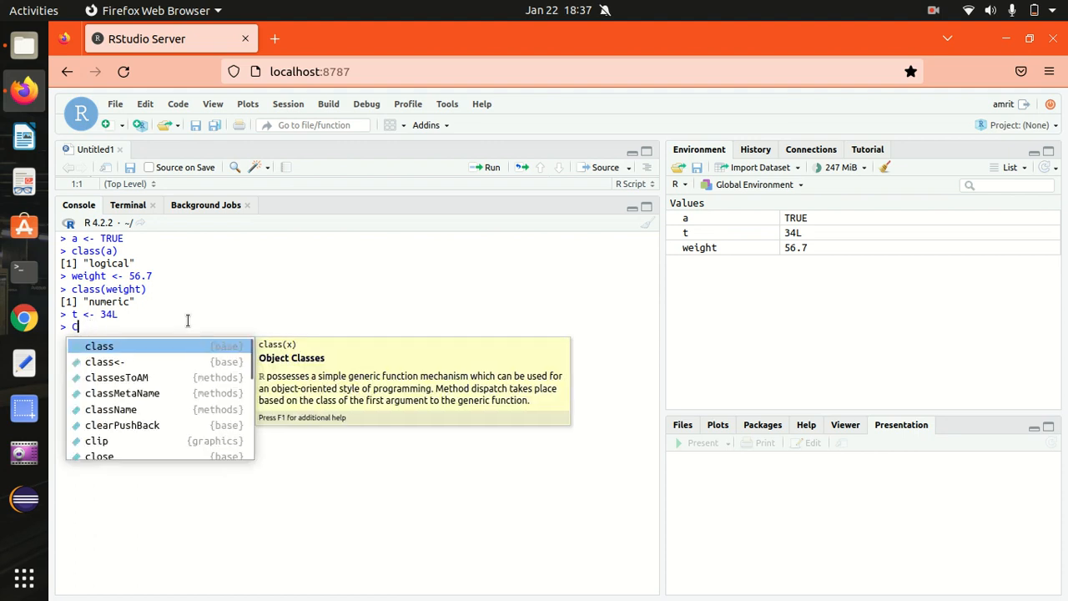
pyautogui.write('lass(t')
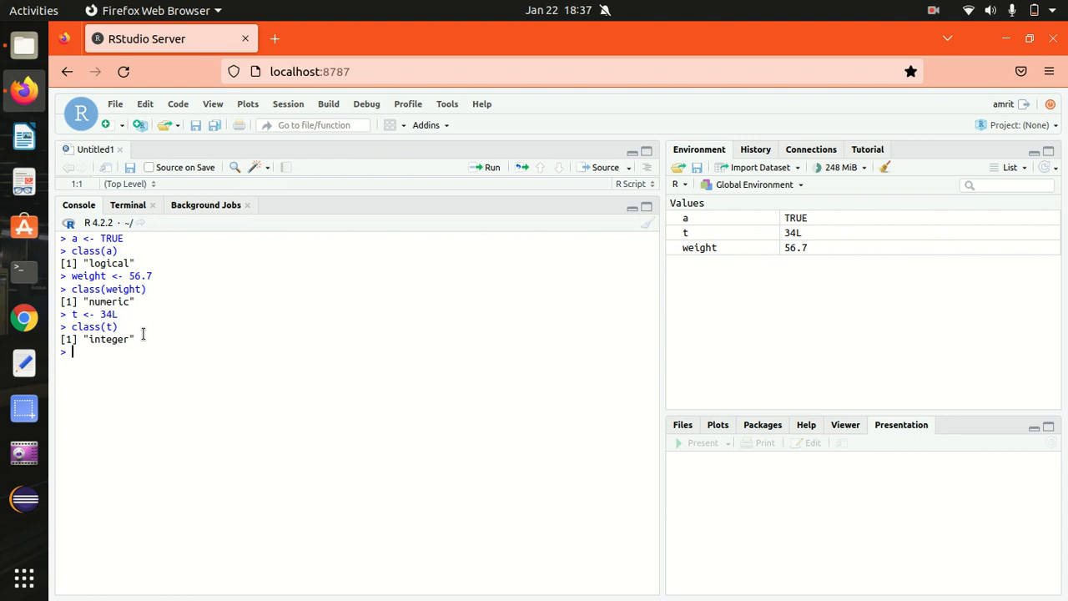
# Assign m <- 3+2i and confirm class(m) returns "complex".
pyautogui.write('m <- 3')
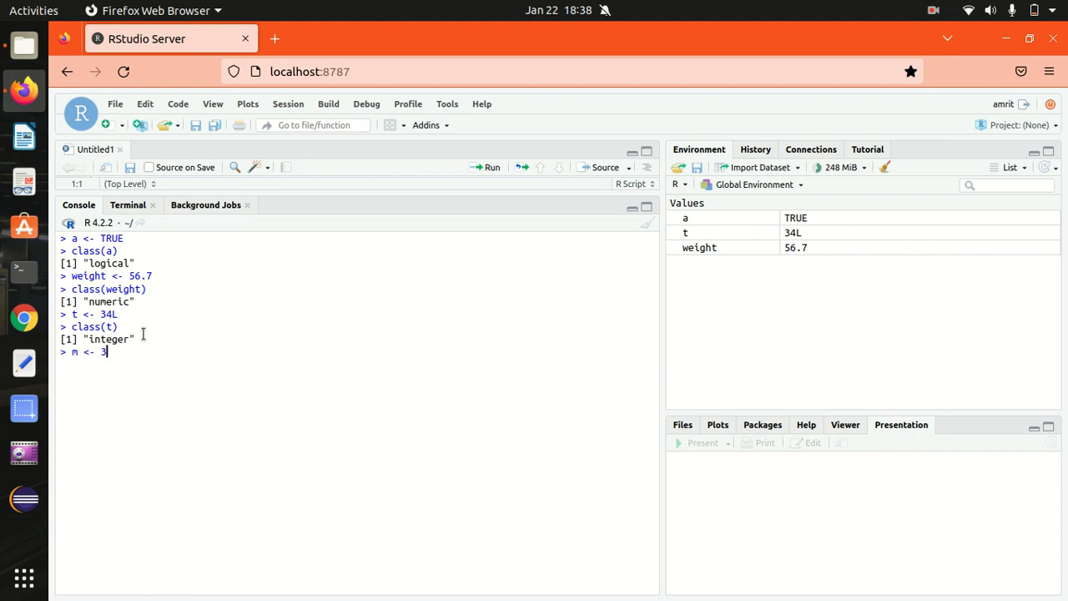
pyautogui.write('+2')
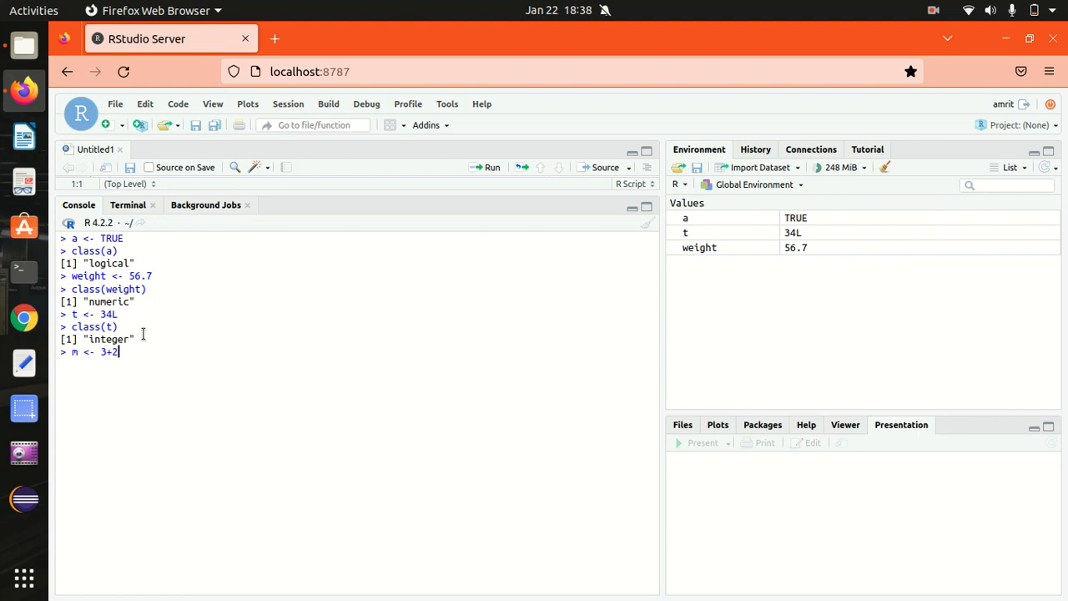
pyautogui.write('i')
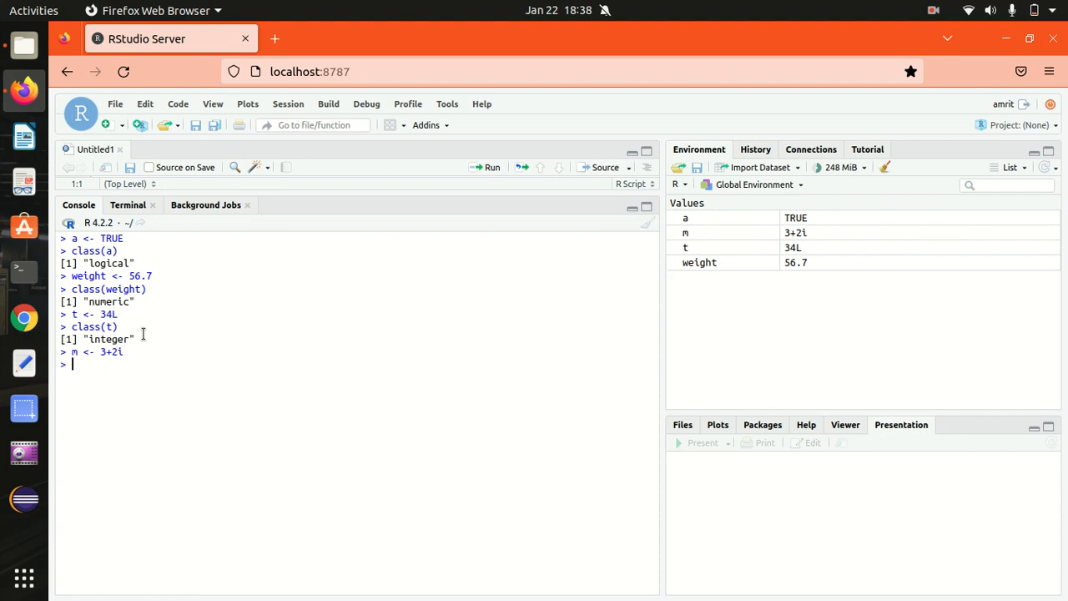
pyautogui.write('class(m')
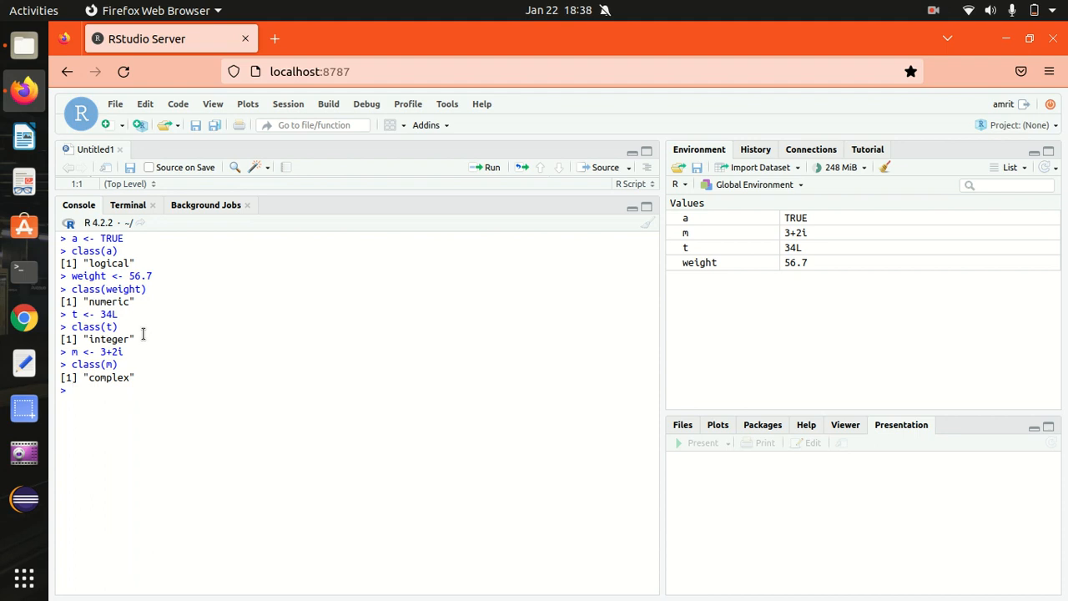
# Assign x <- 'A' and confirm class(x) returns "character".
pyautogui.write('x')
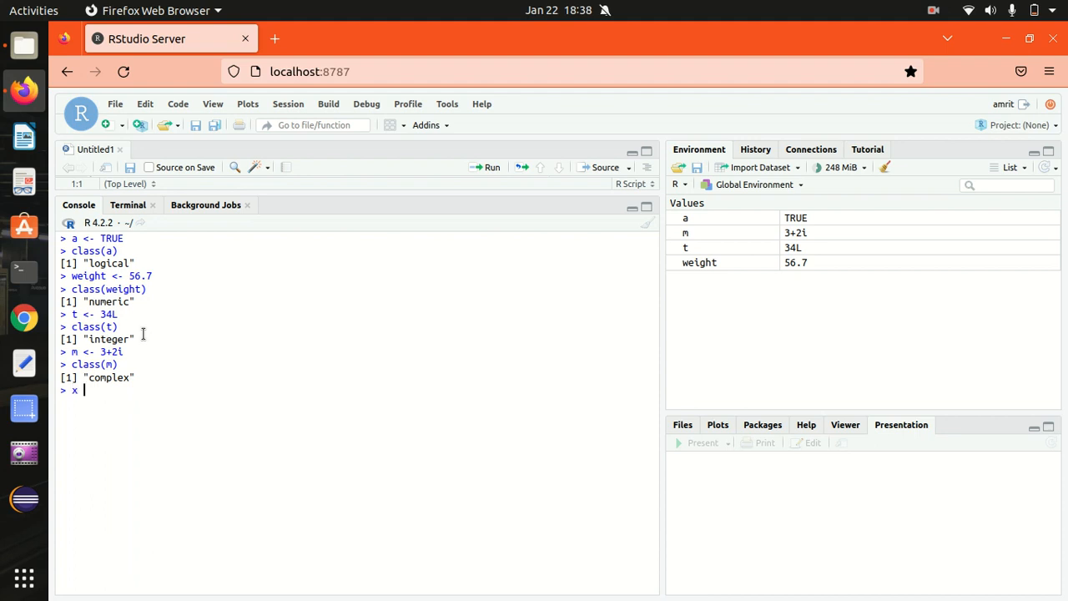
pyautogui.write("<- '")
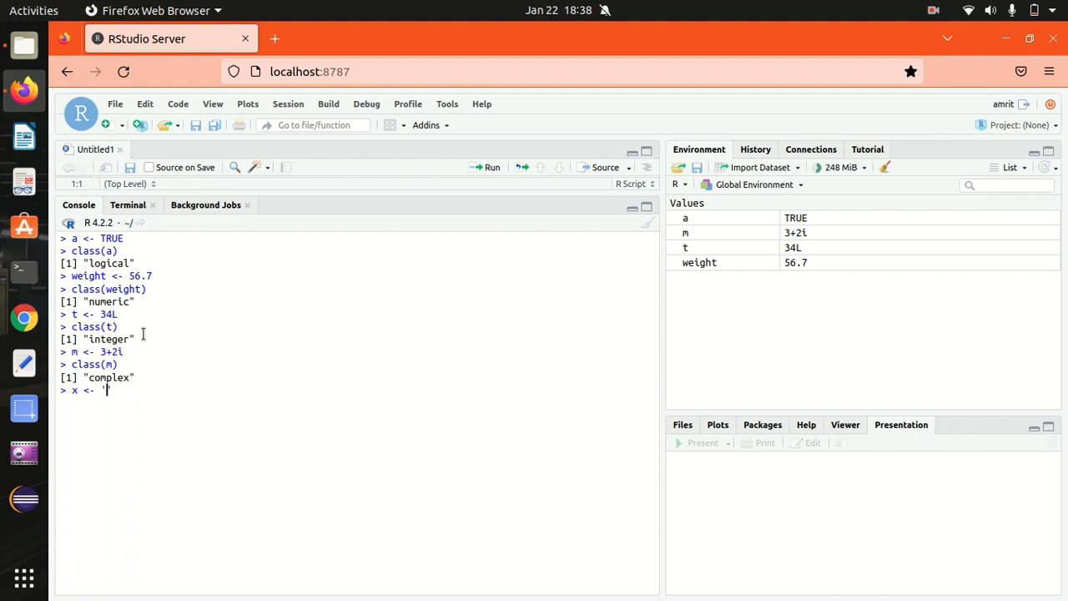
pyautogui.write("A'")
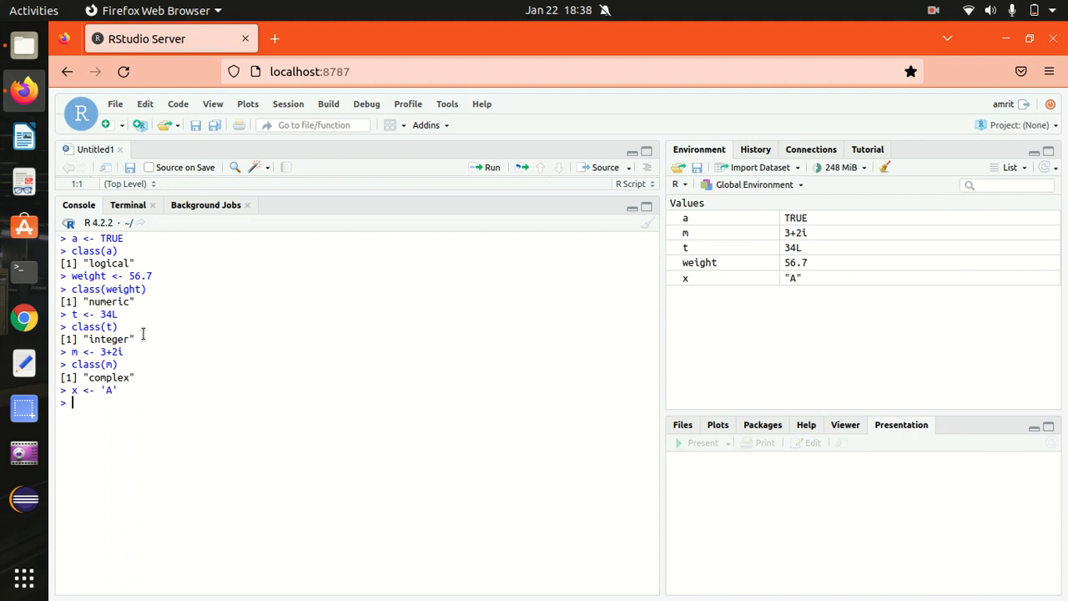
pyautogui.write('class(x')
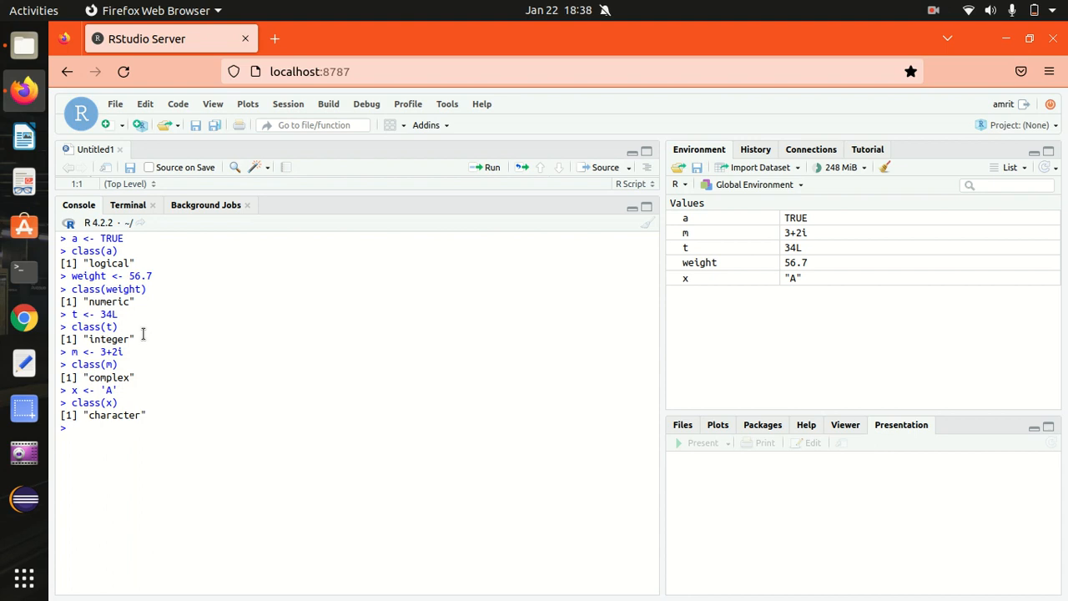
# Assign d <- "apple\n" as a multi-line string and confirm class(d) returns "character".
pyautogui.write('d <-:')
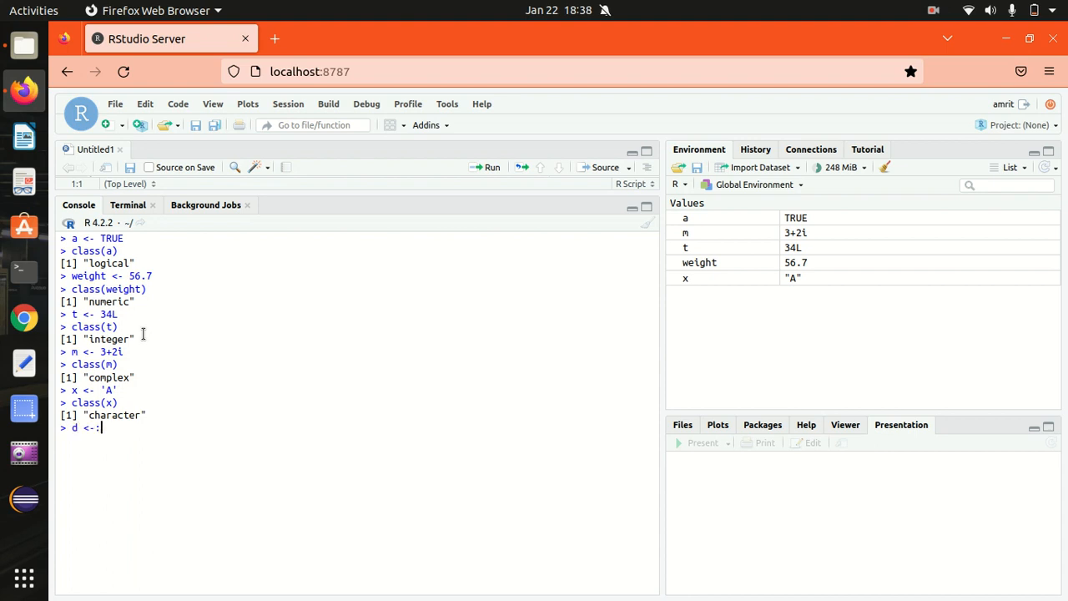
pyautogui.press('BackSpace')
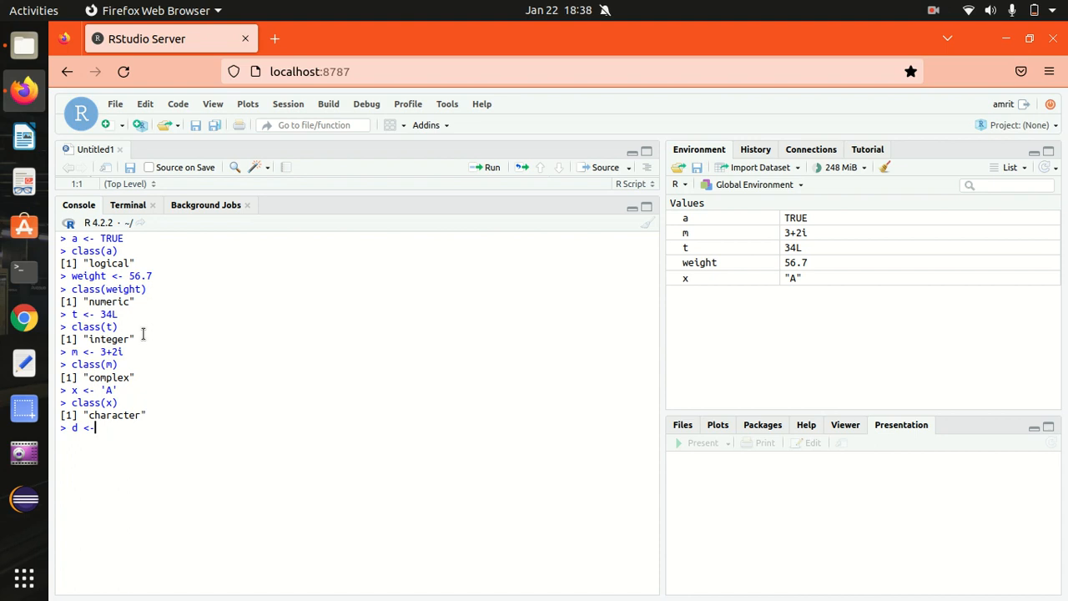
pyautogui.write('"apple"')
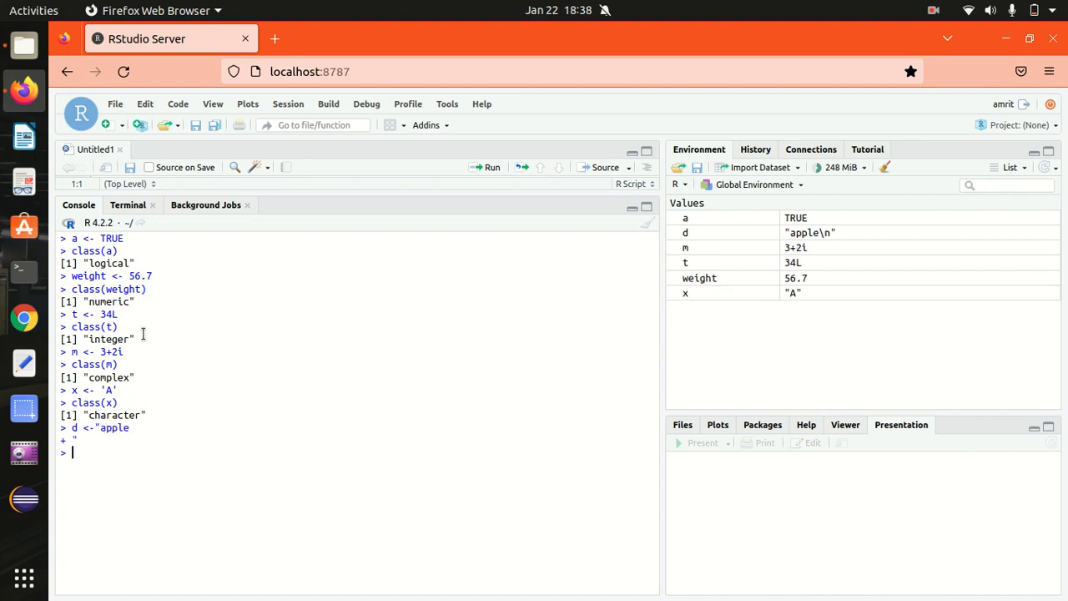
pyautogui.write('class(d')
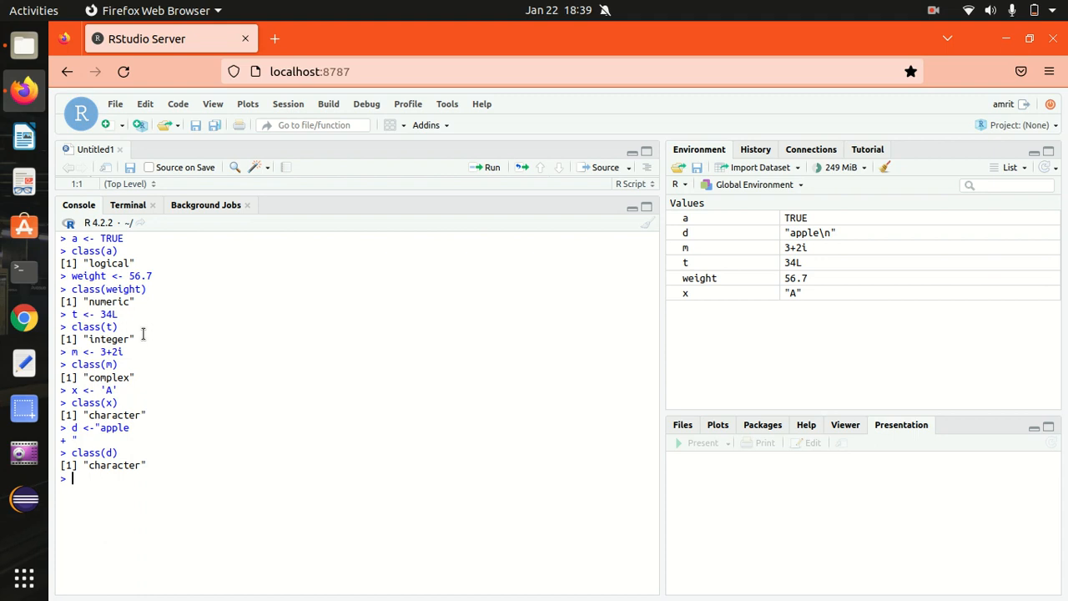
pyautogui.write('raw_var')
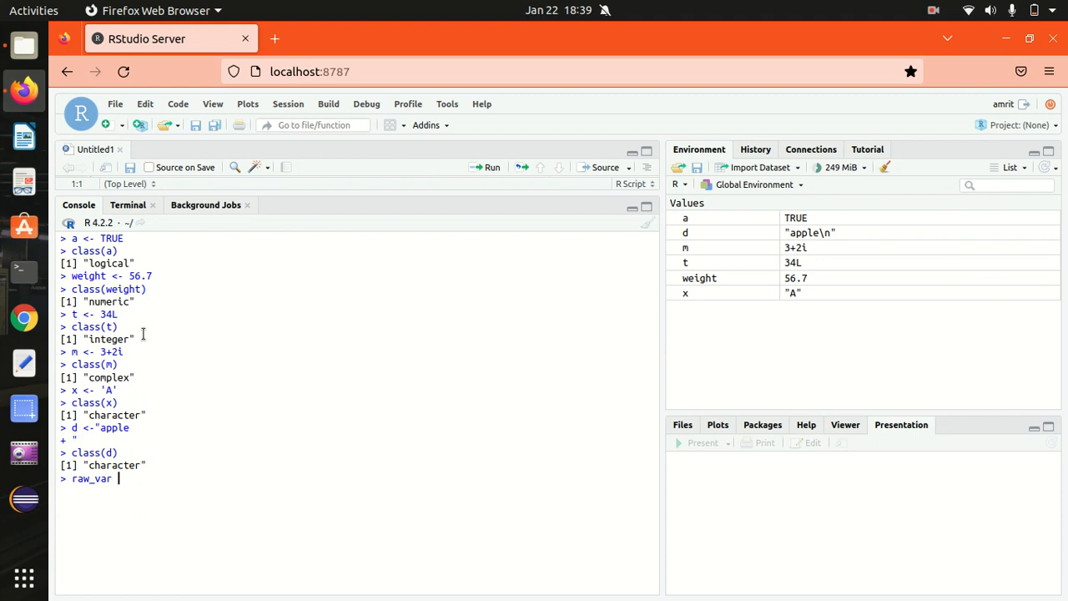
# Assign raw_var <- charToRaw("unboxing big data").
pyautogui.write('<-')
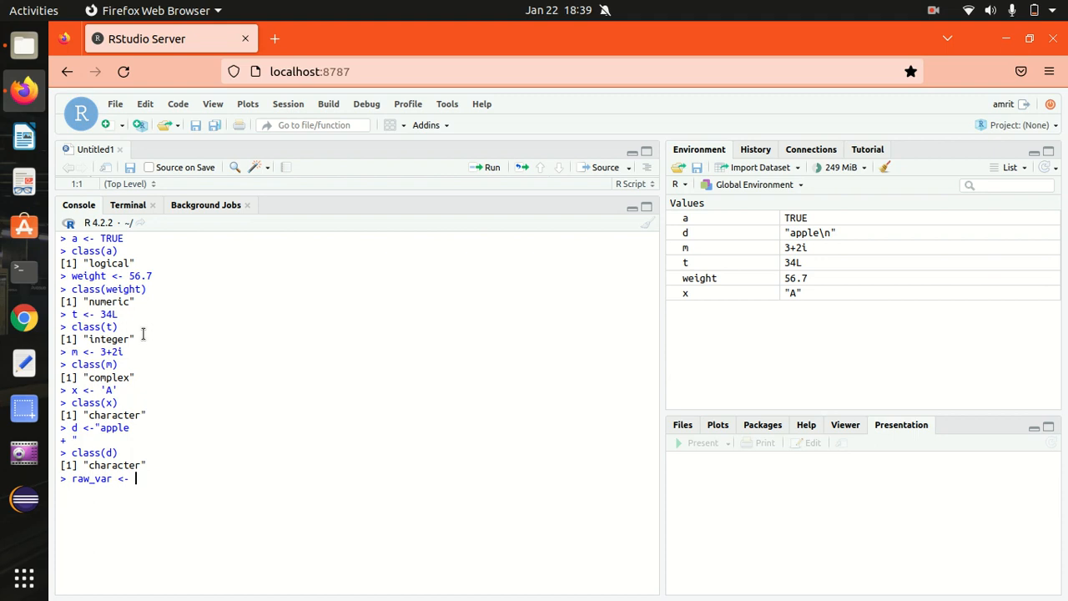
pyautogui.write('char')
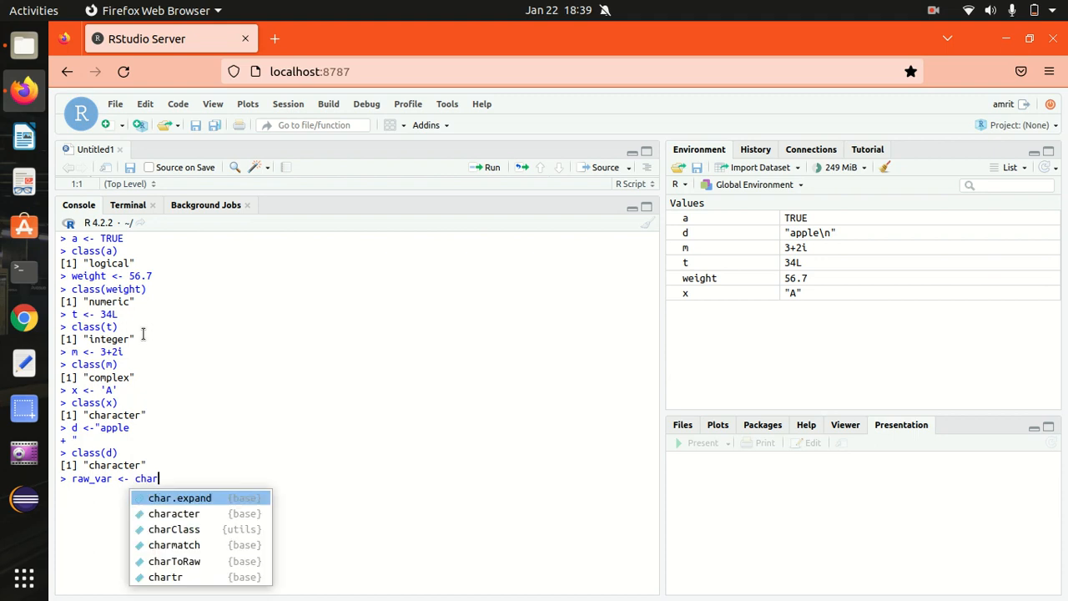
pyautogui.write('To')
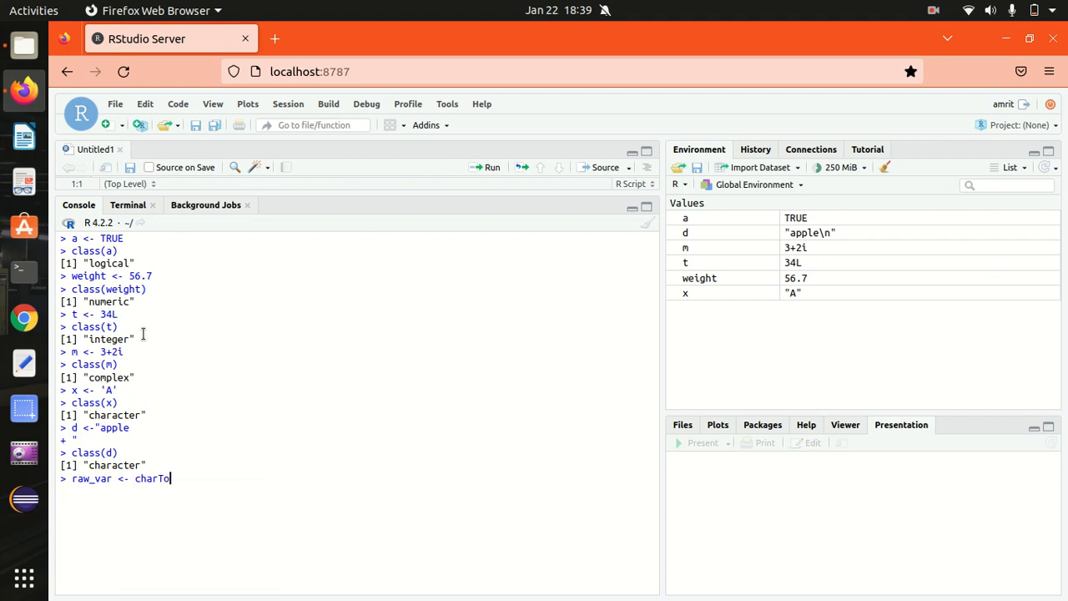
pyautogui.write('Raw')
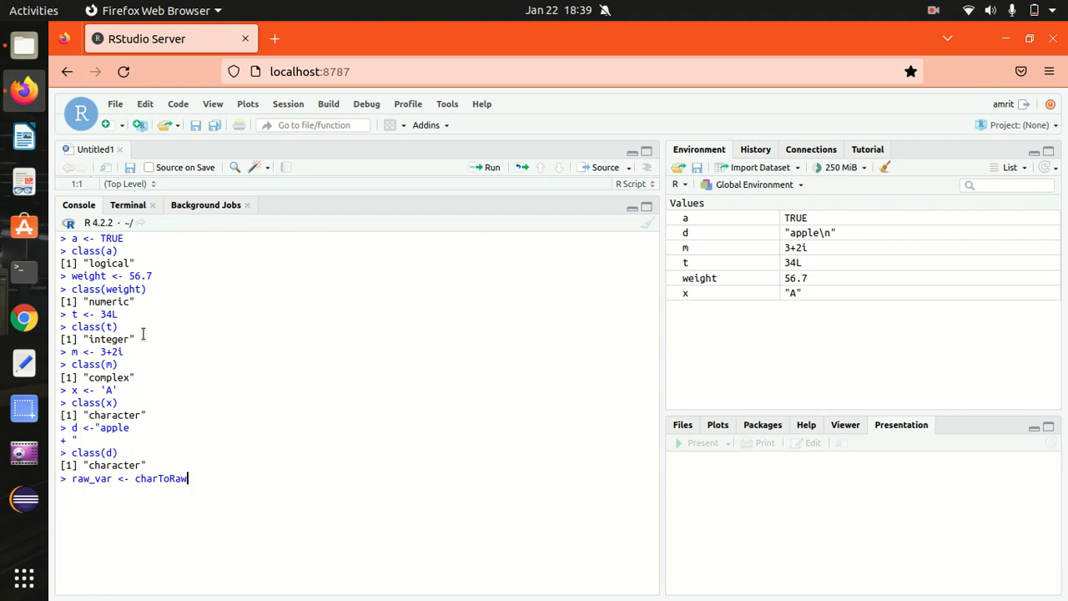
pyautogui.write('("')
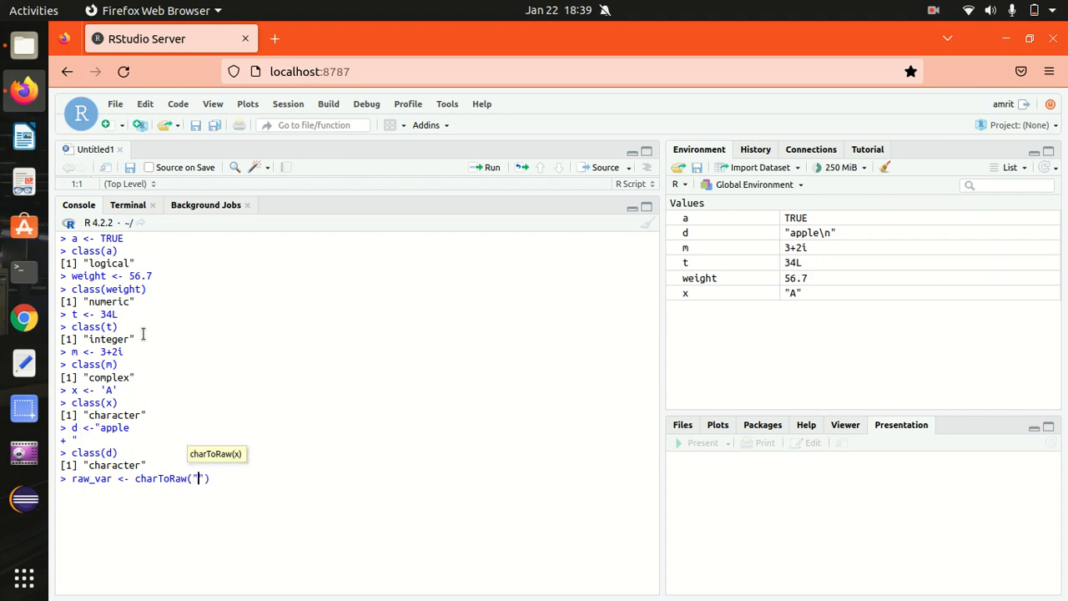
pyautogui.write('unboxing big data')
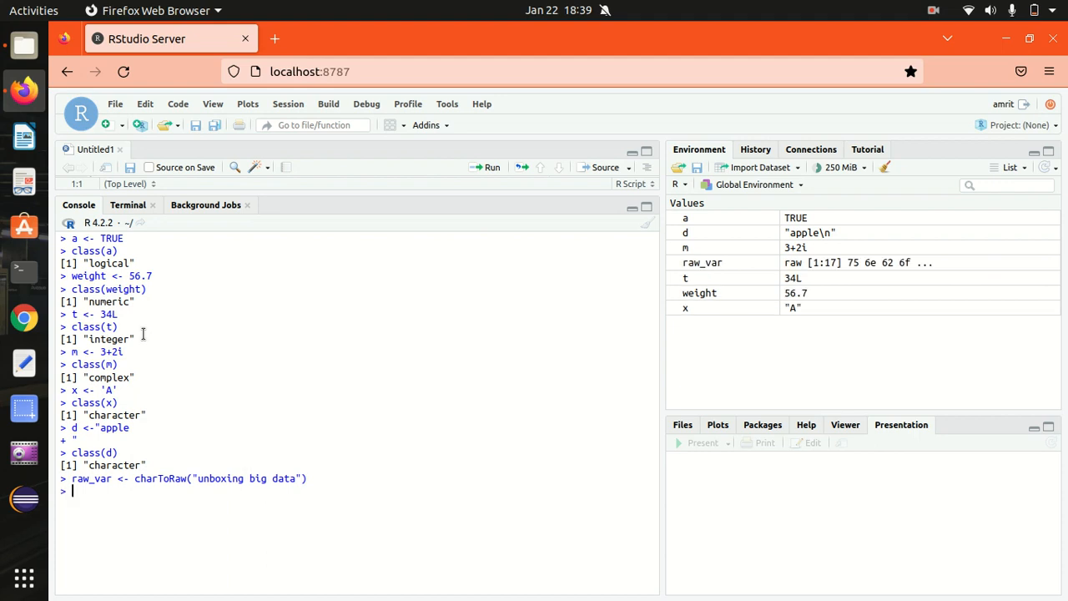
# Print raw_var as hex bytes and confirm class(raw_var) returns "raw".
pyautogui.write('print(raw_var')
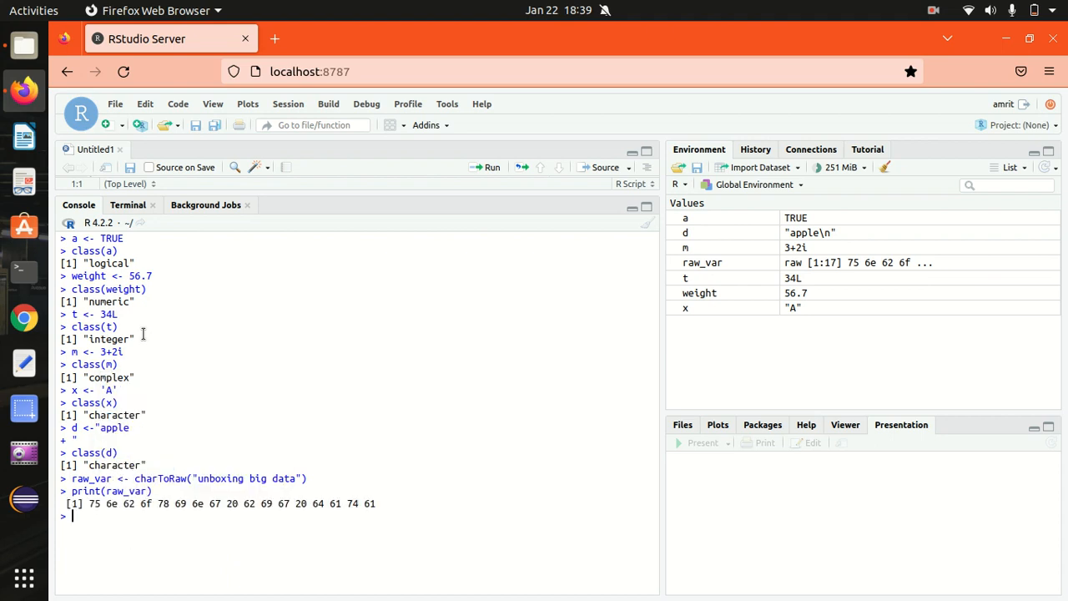
pyautogui.moveTo(226, 511)
pyautogui.write('class(')
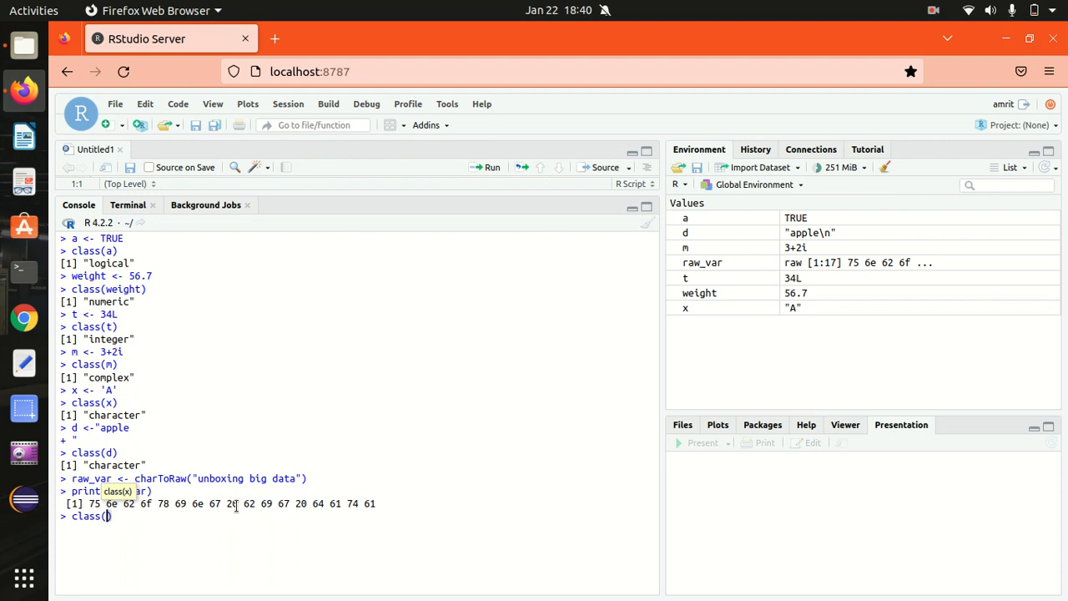
pyautogui.write('raw_var')
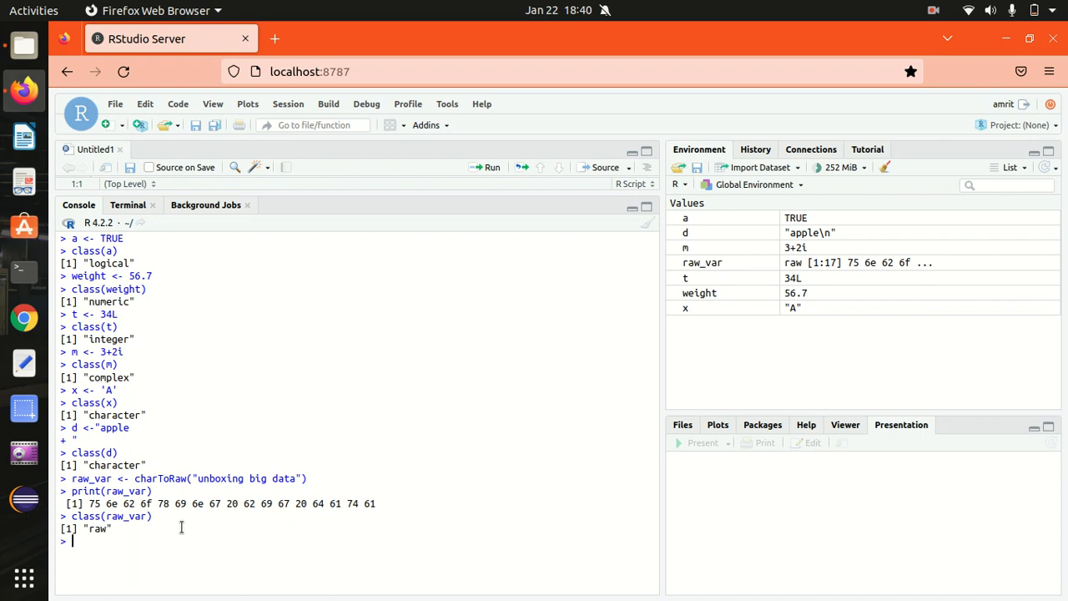
pyautogui.write('char_var <-')
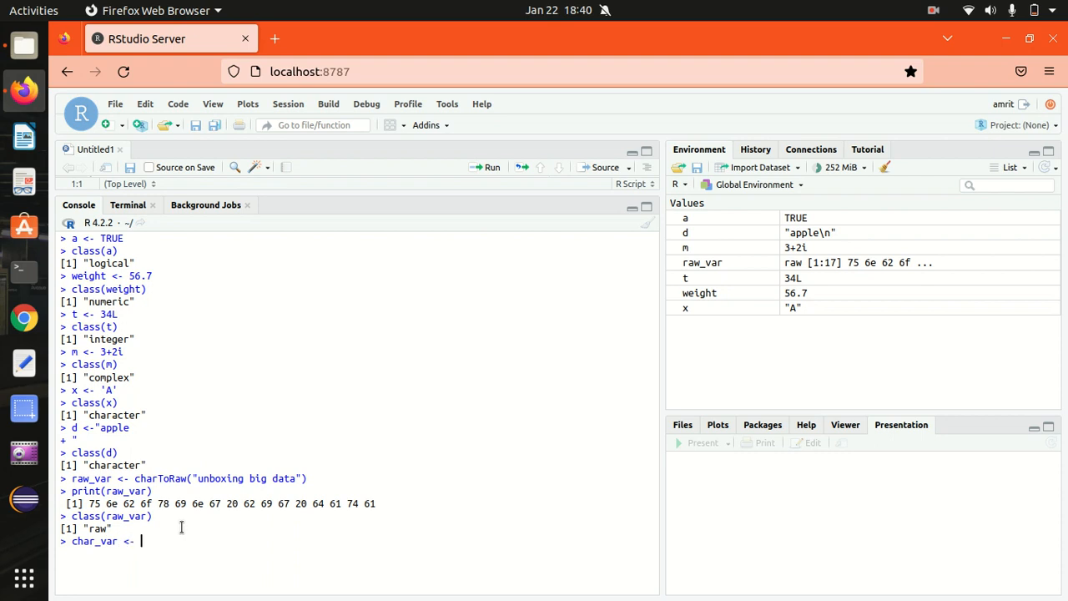
# Assign char_var <- rawToChar(raw_var) and print it to show "unboxing big data".
pyautogui.write('rawT')
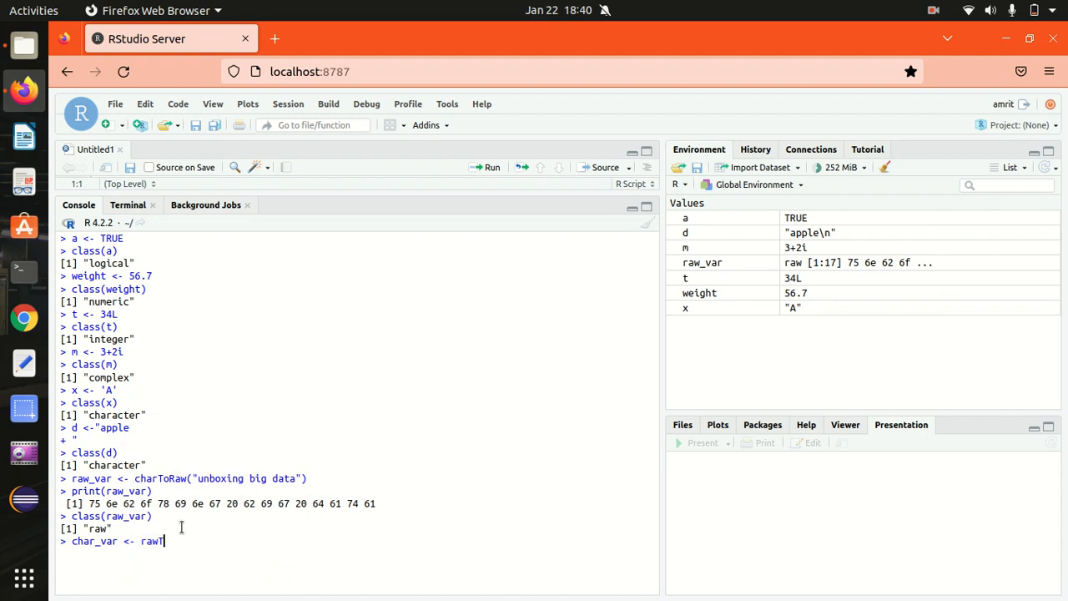
pyautogui.write('oChar')
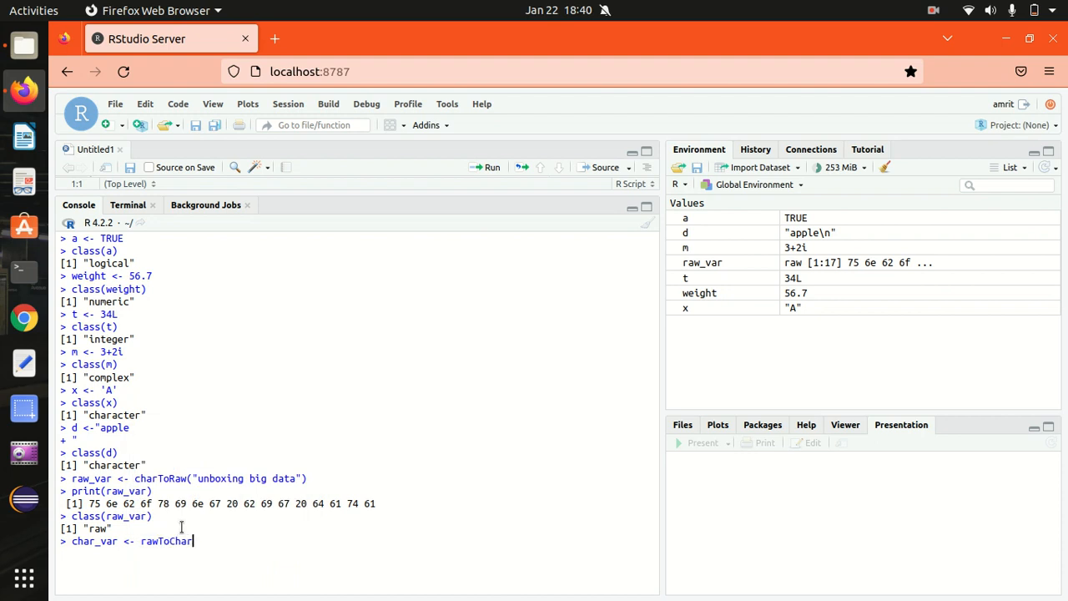
pyautogui.write('(')
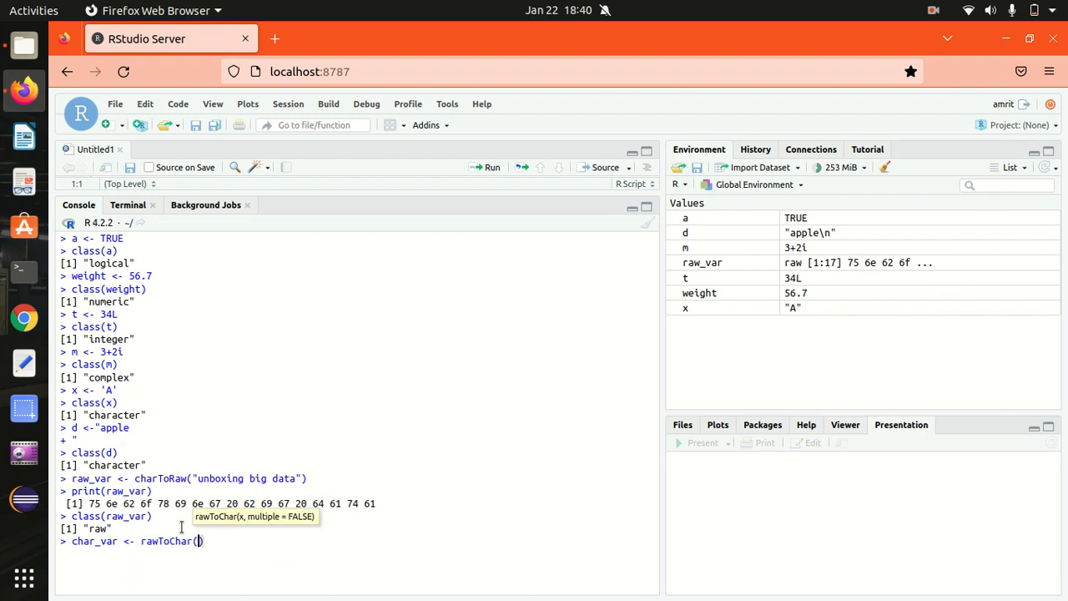
pyautogui.write('raw_var')
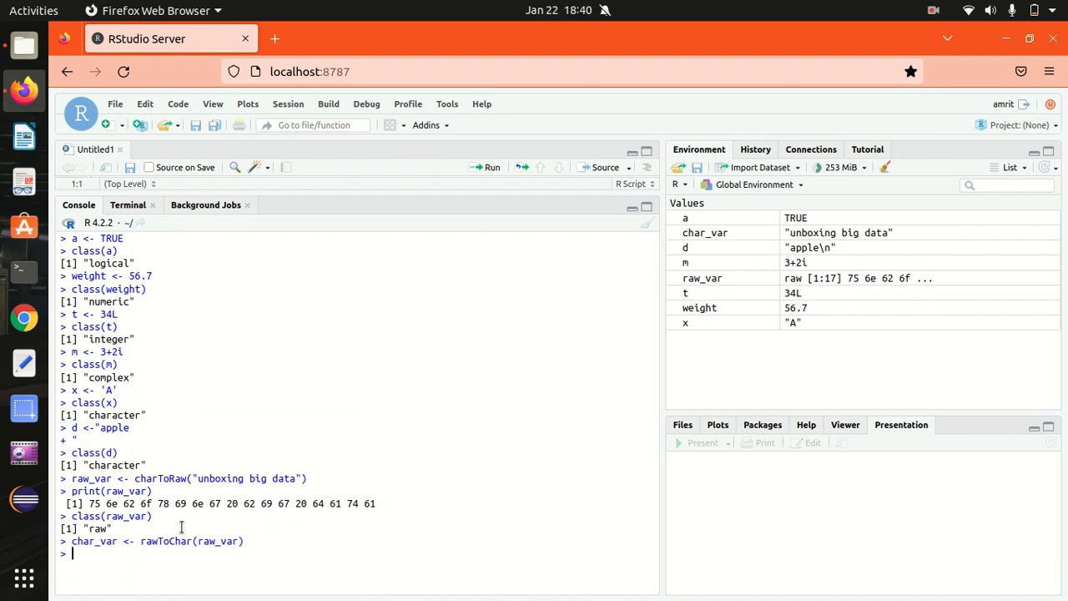
pyautogui.write('print')
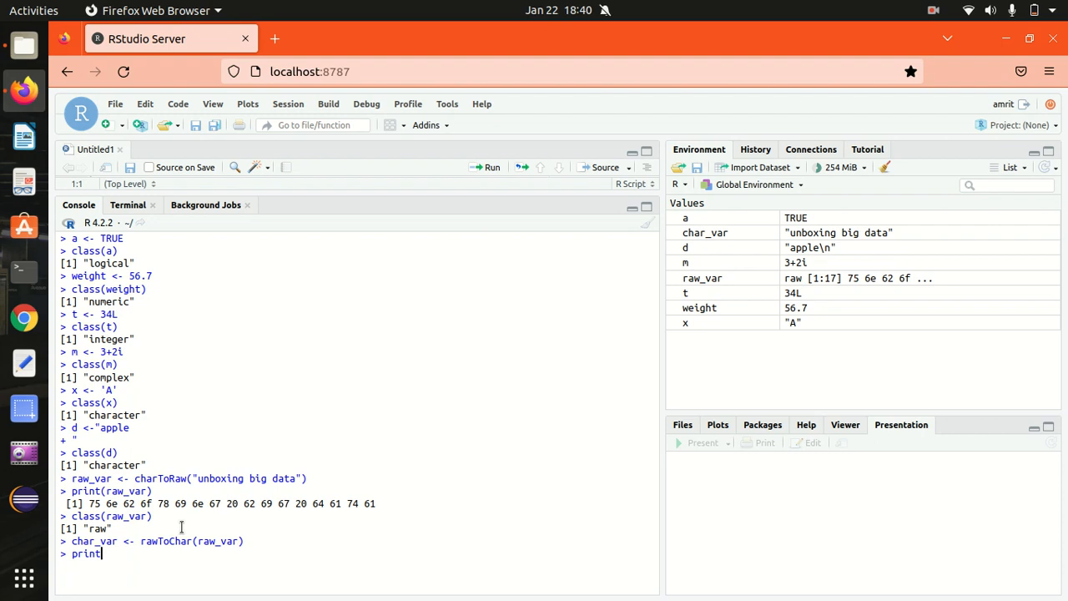
pyautogui.write('(char_var')
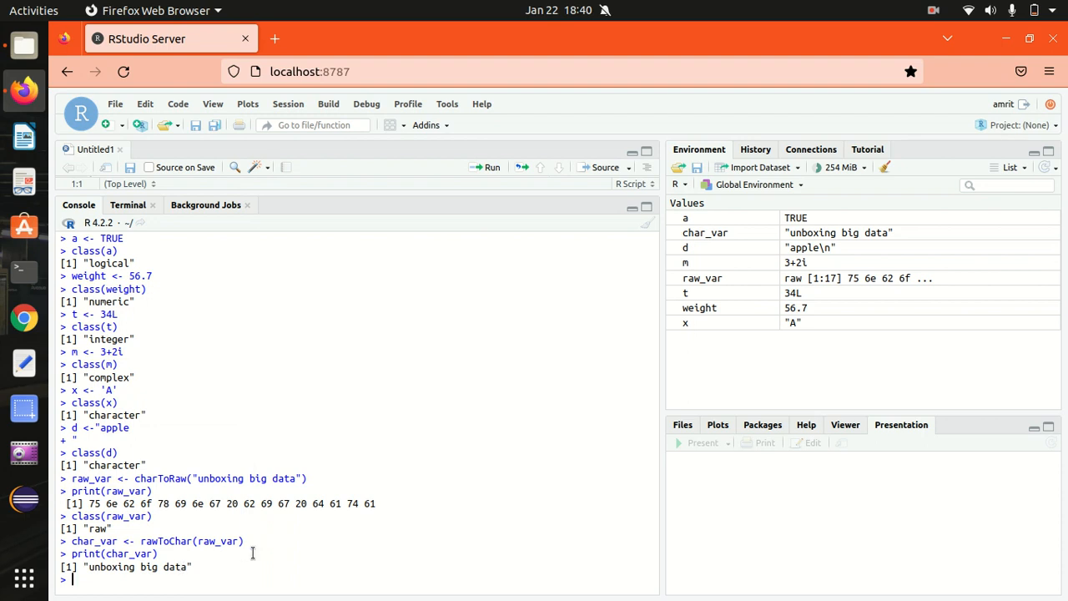
pyautogui.moveTo(281, 530)
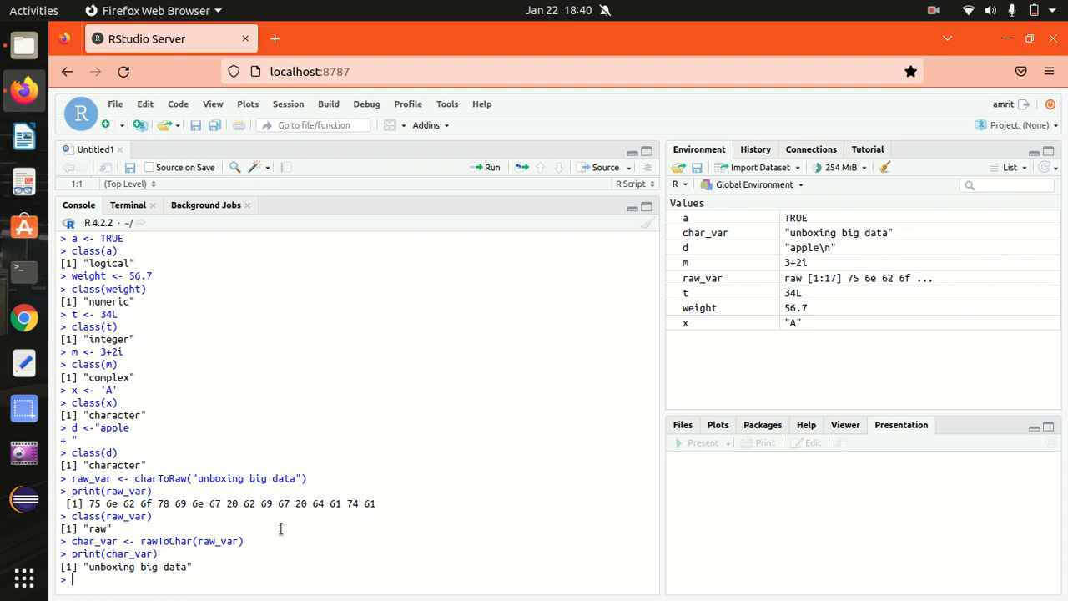
pyautogui.moveTo(194, 308)
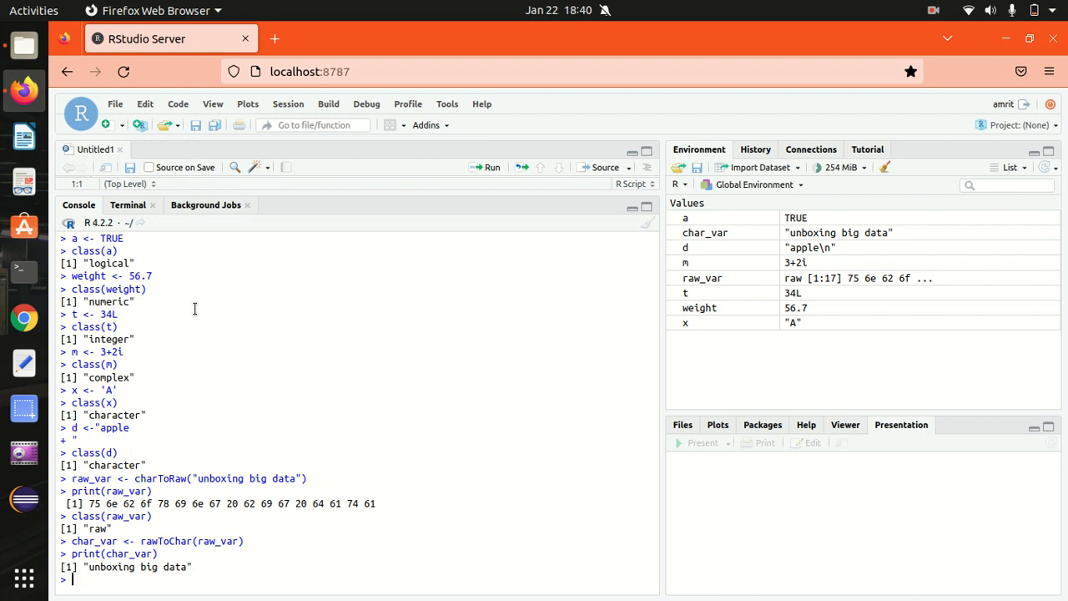
pyautogui.moveTo(815, 7)
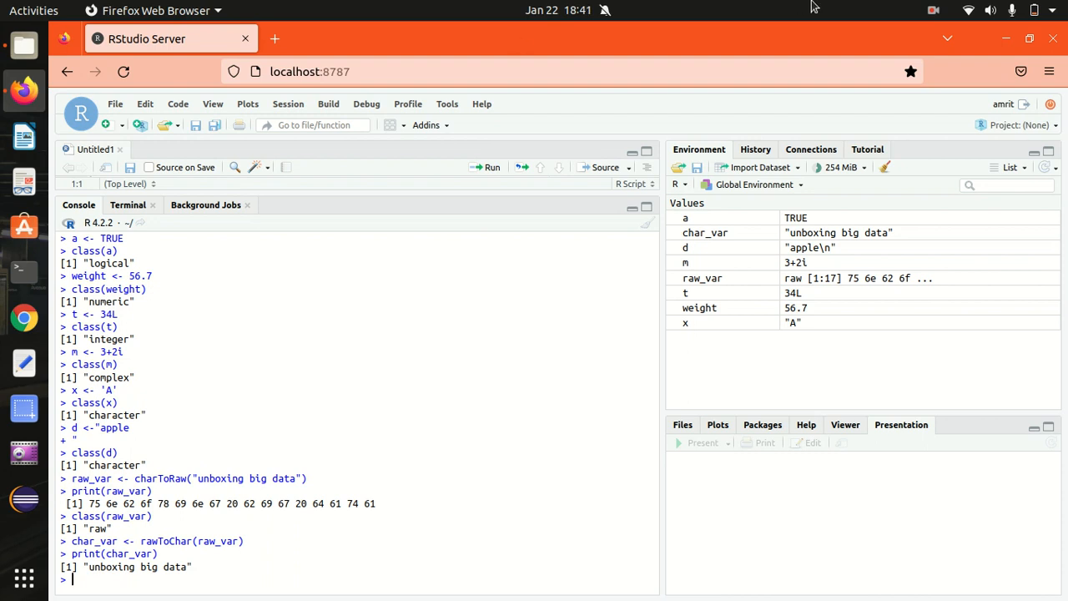